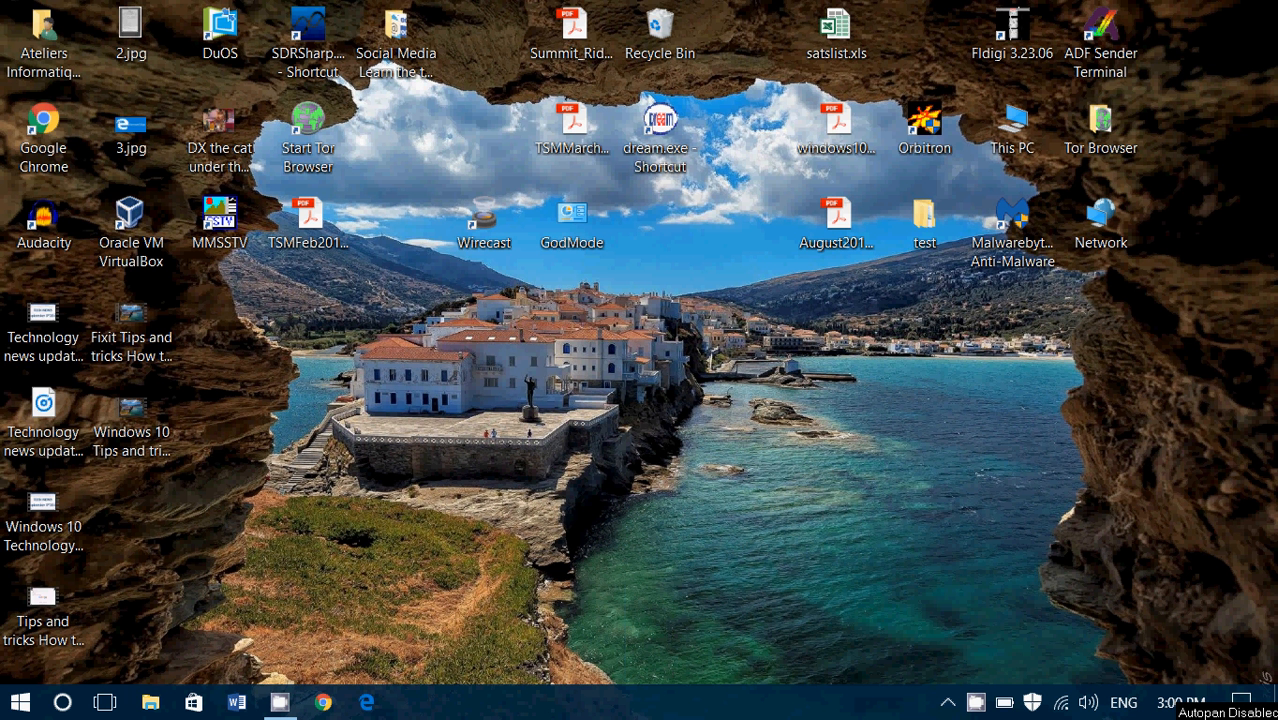
mouse_move(652, 678)
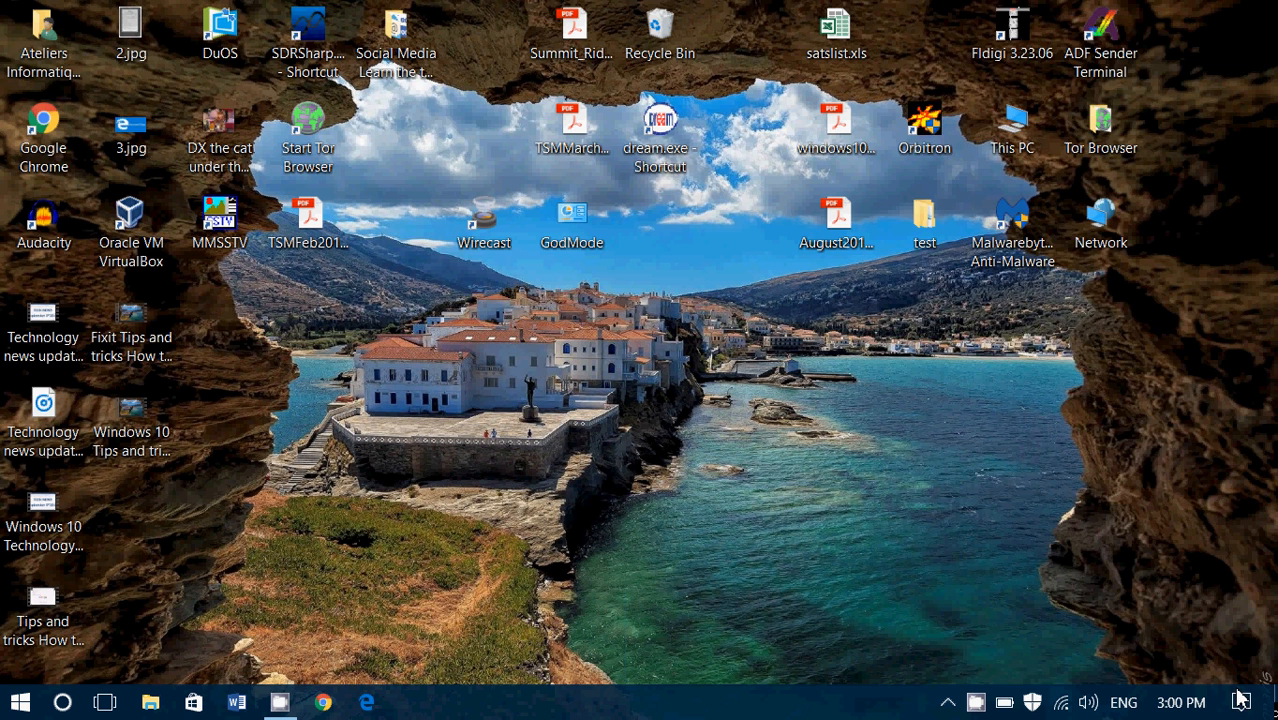
- Go from Action Centre's All settings to System > Projecting to this PC, showing Always Off
left_click(1241, 701)
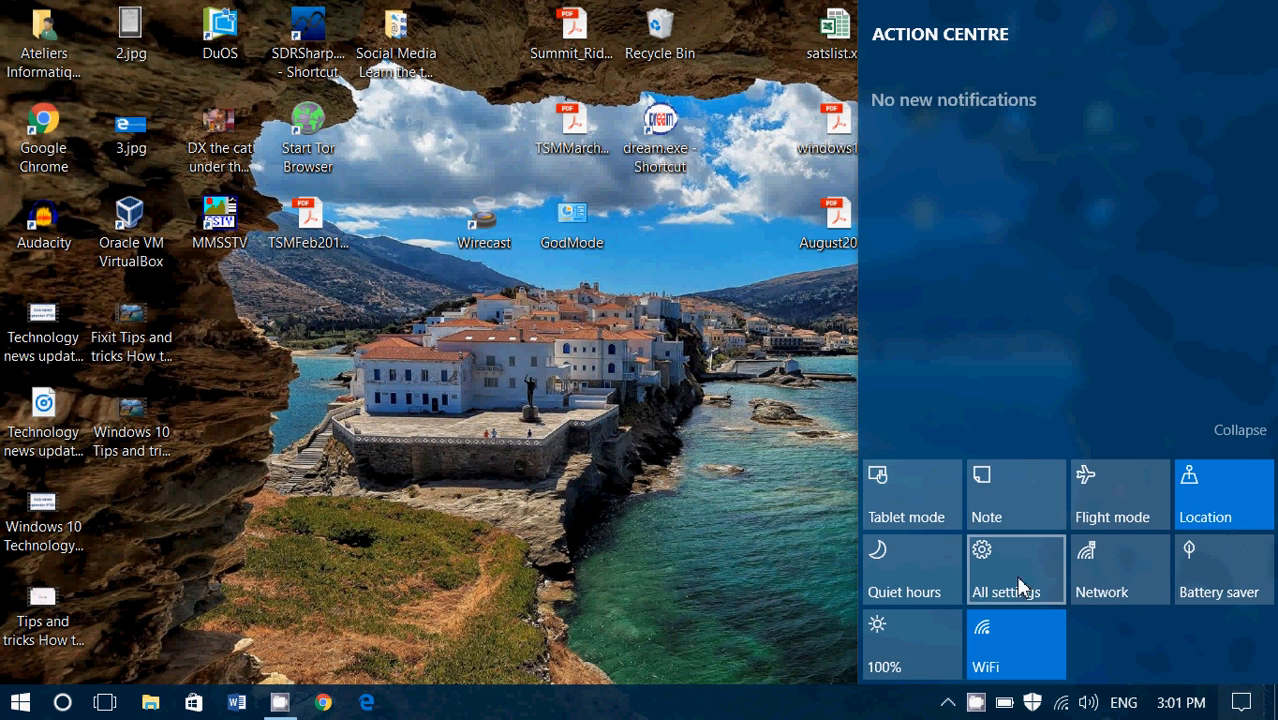
left_click(1009, 568)
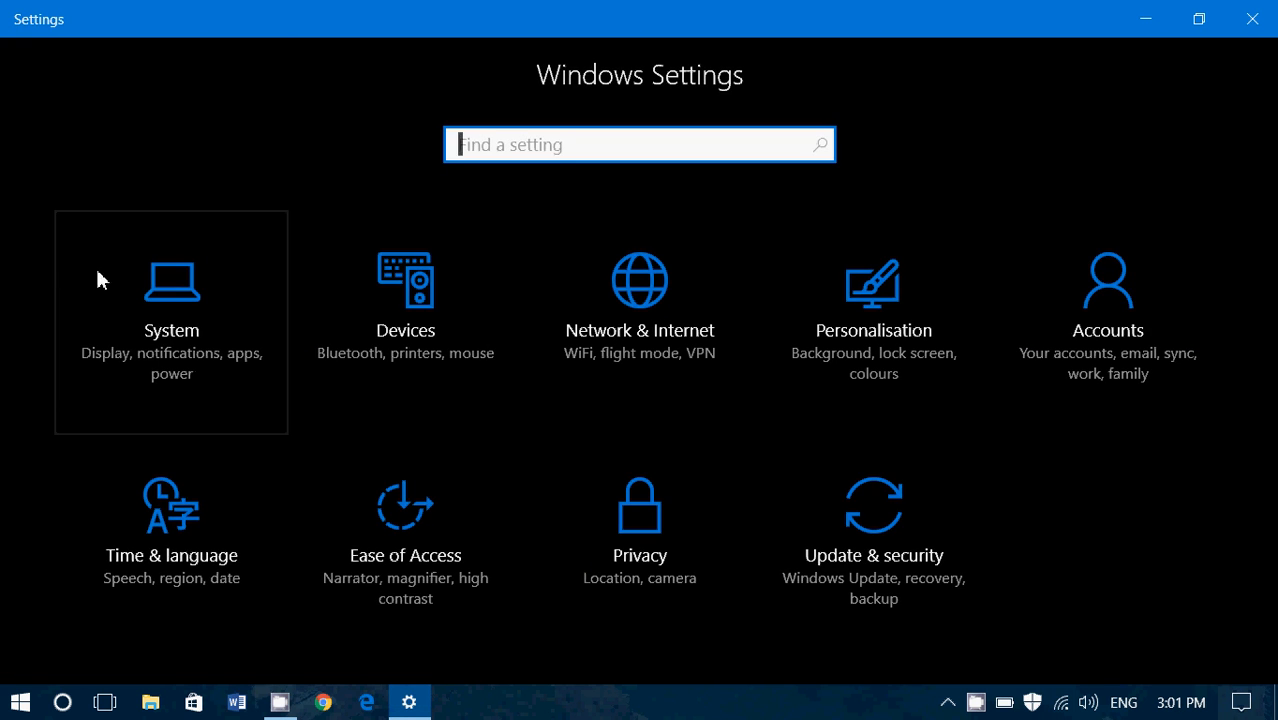
left_click(171, 322)
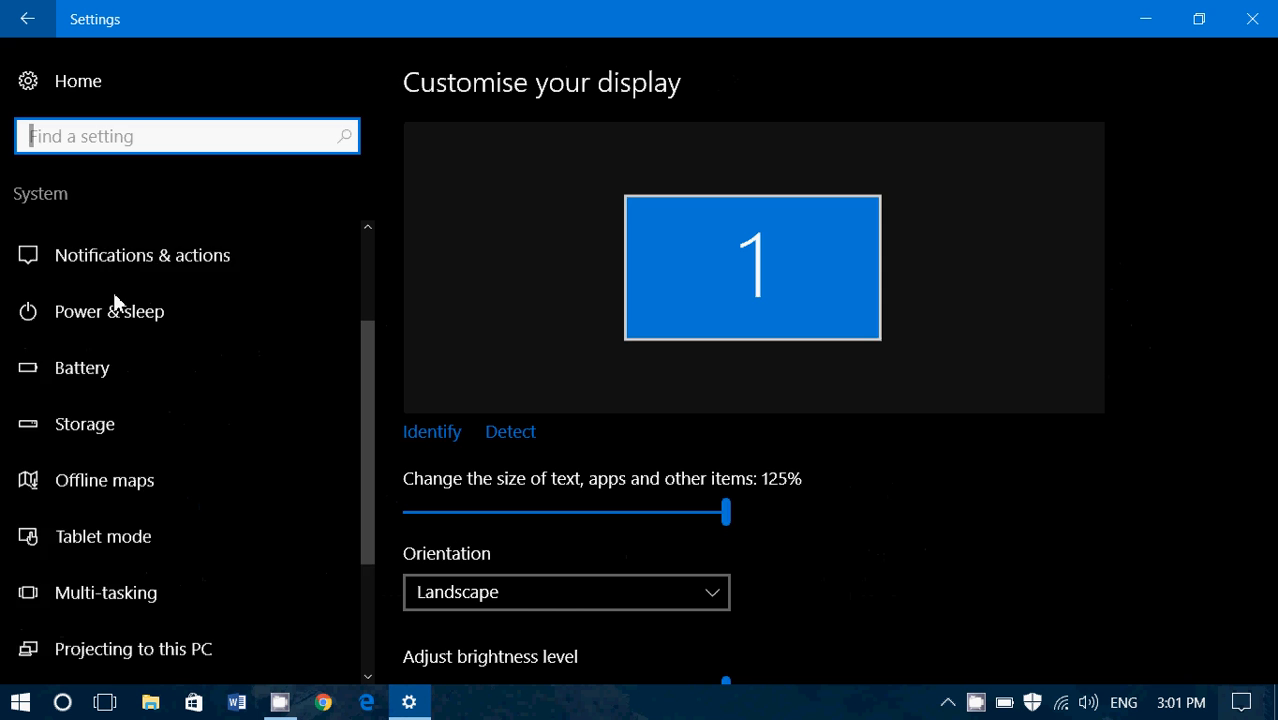
scroll("down", 3)
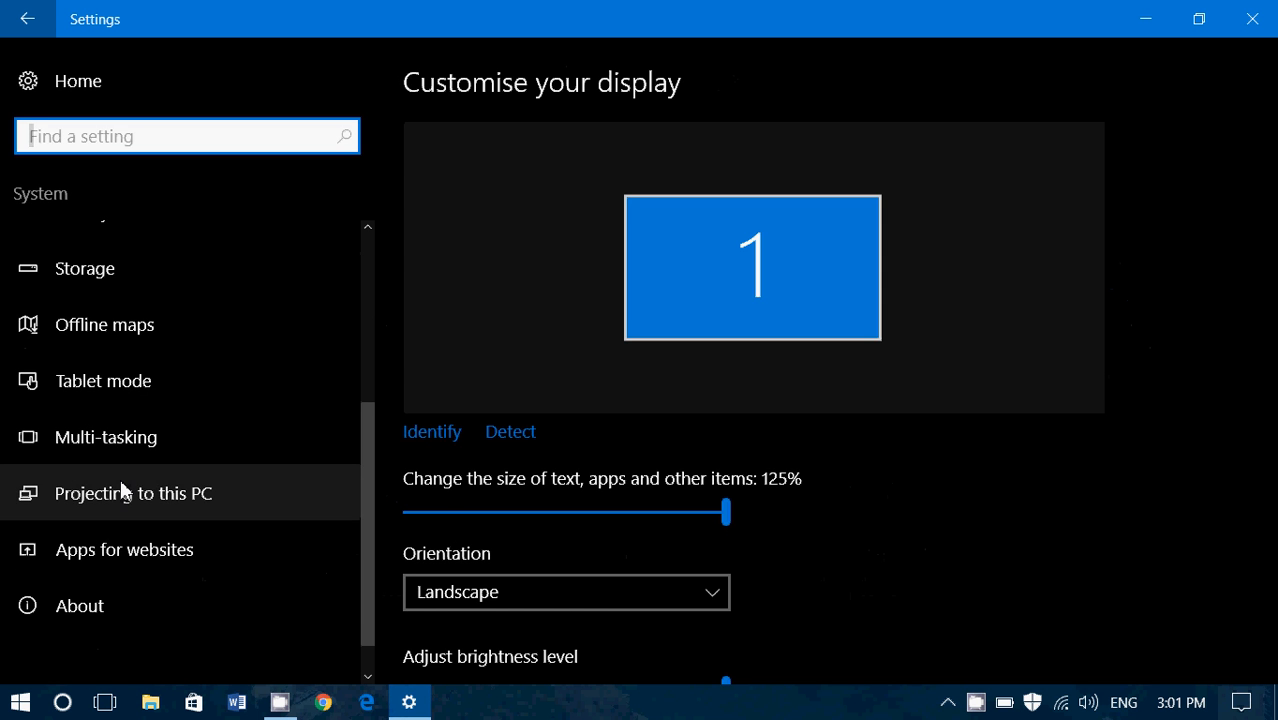
left_click(133, 492)
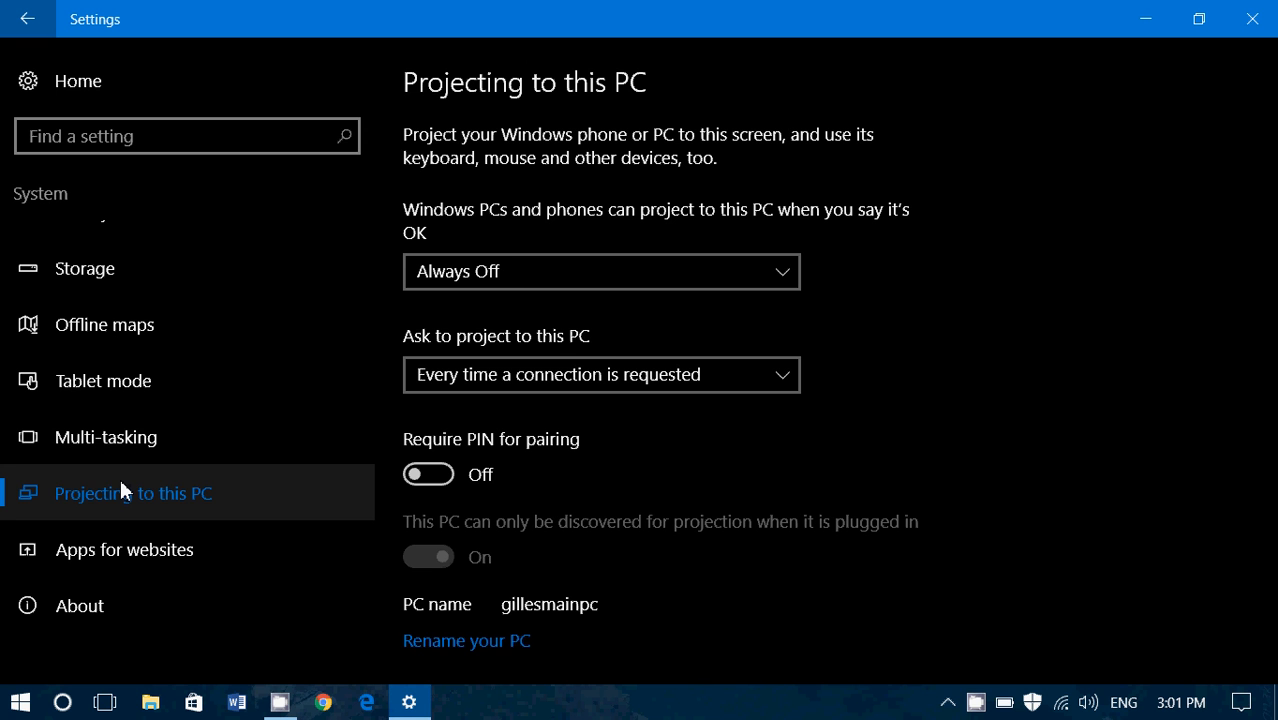
mouse_move(780, 111)
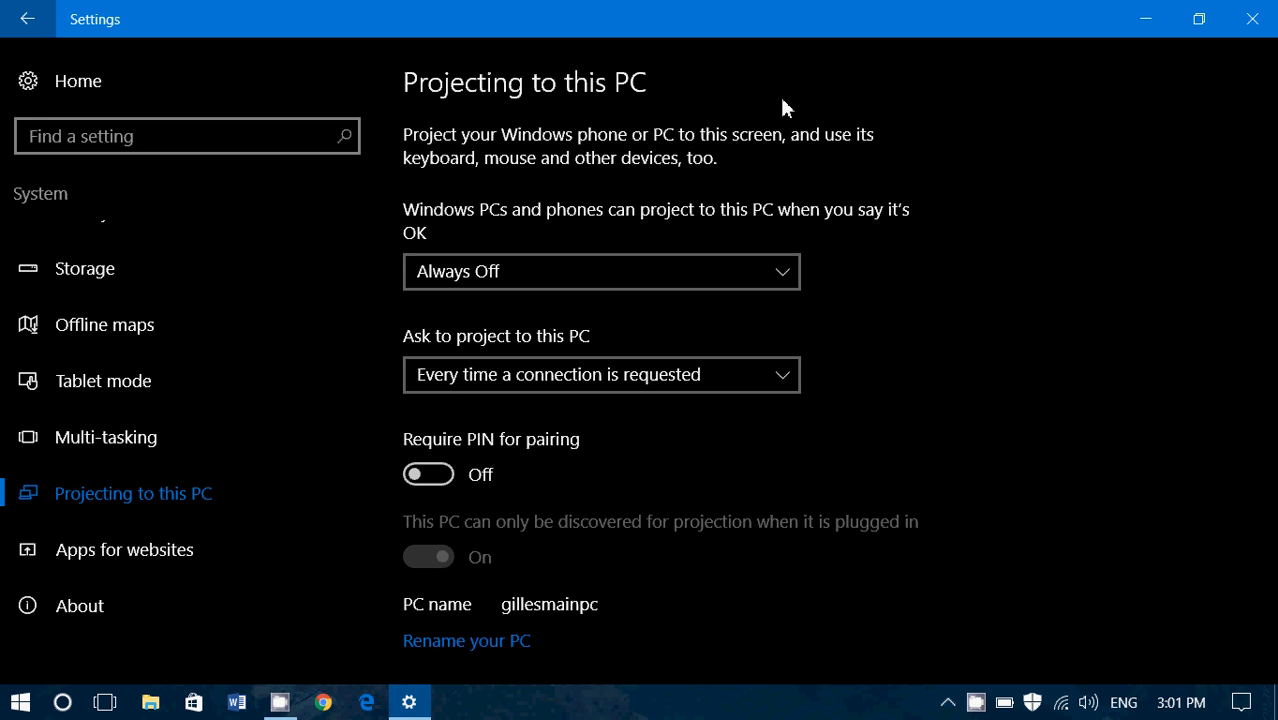
mouse_move(775, 171)
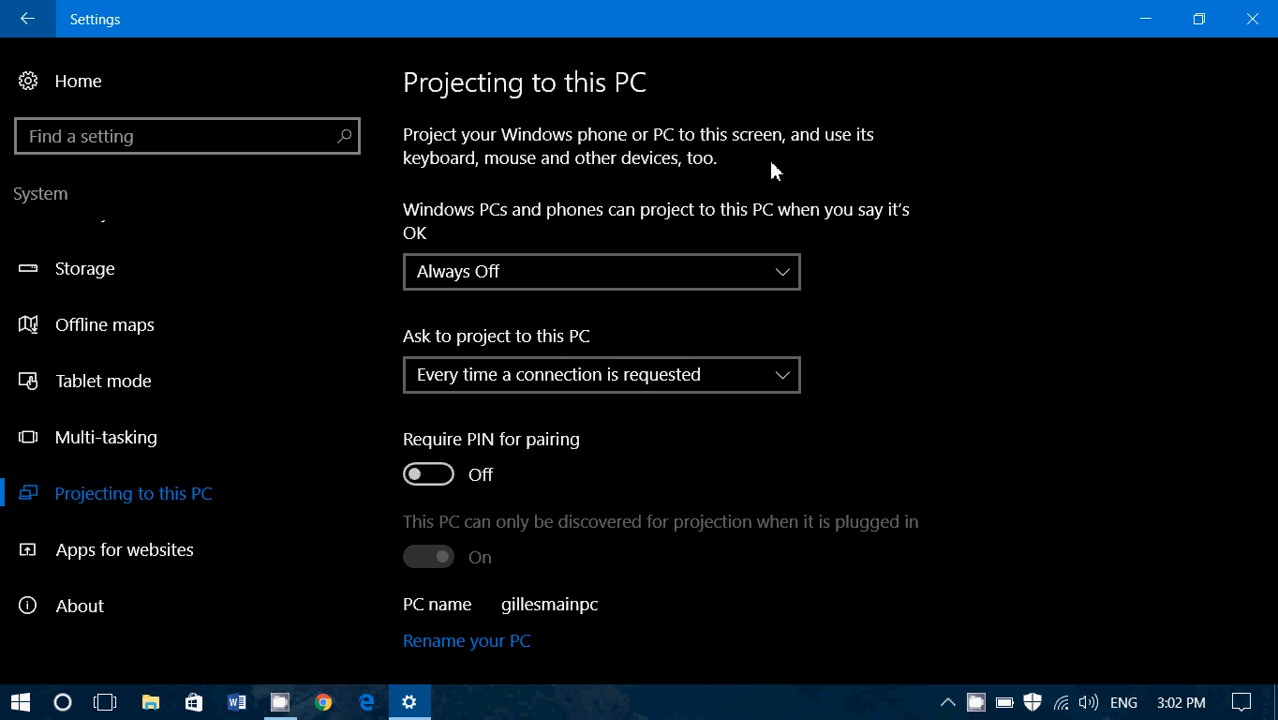
mouse_move(600, 271)
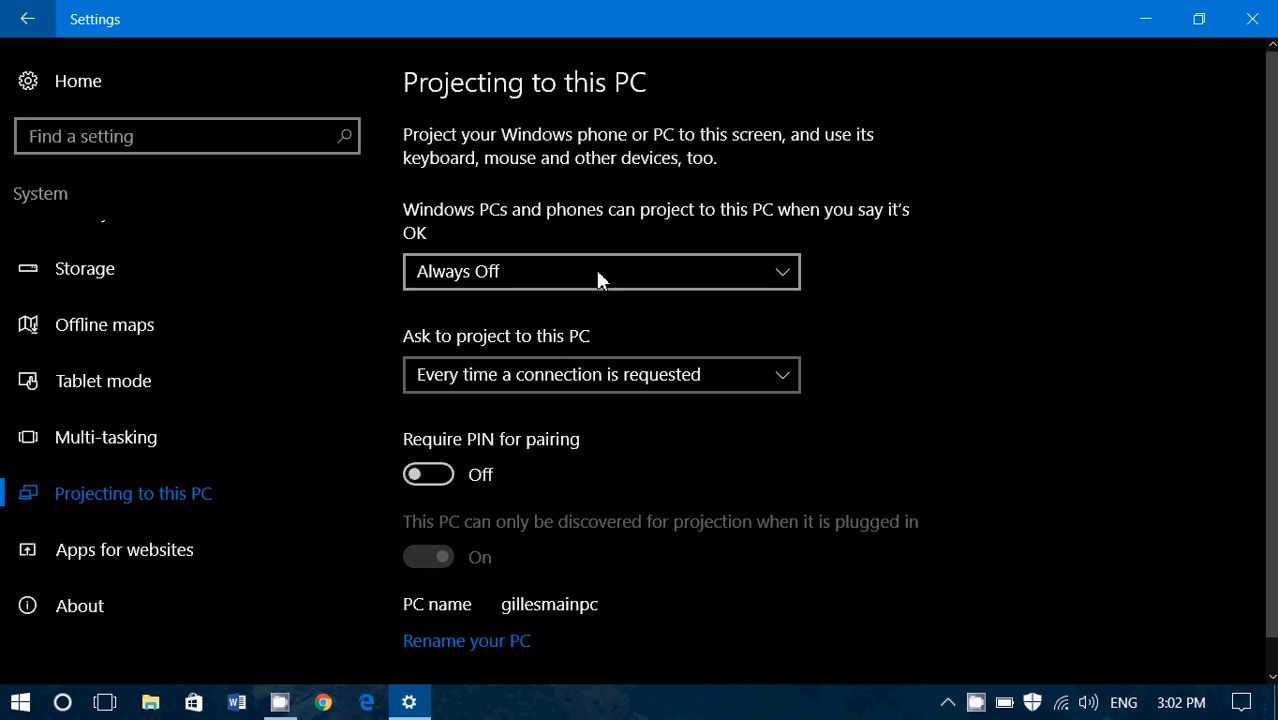
left_click(600, 271)
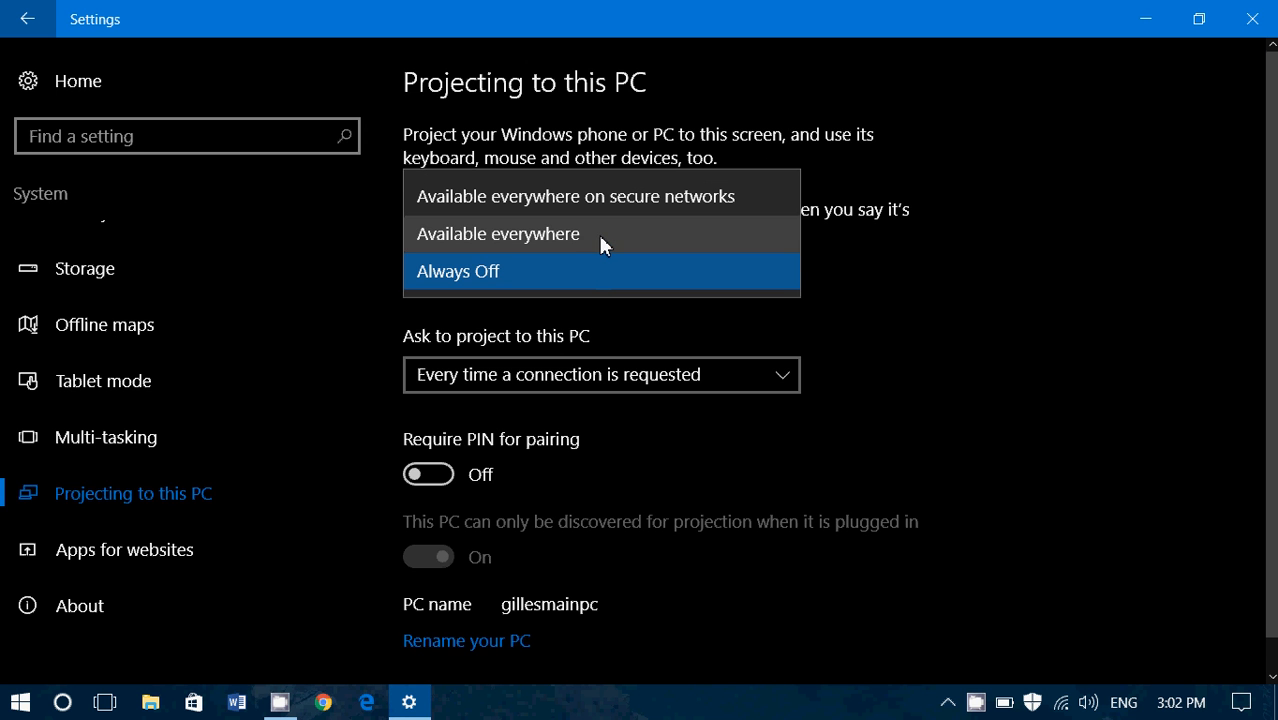
mouse_move(645, 207)
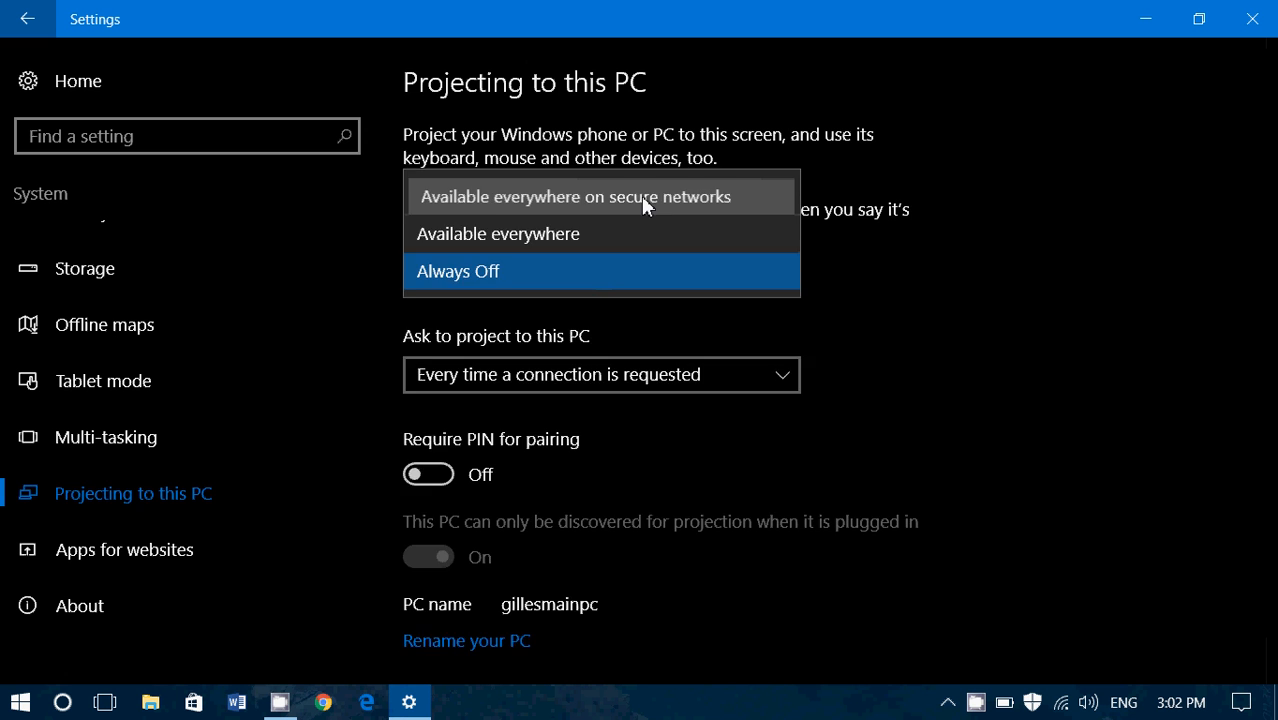
left_click(575, 196)
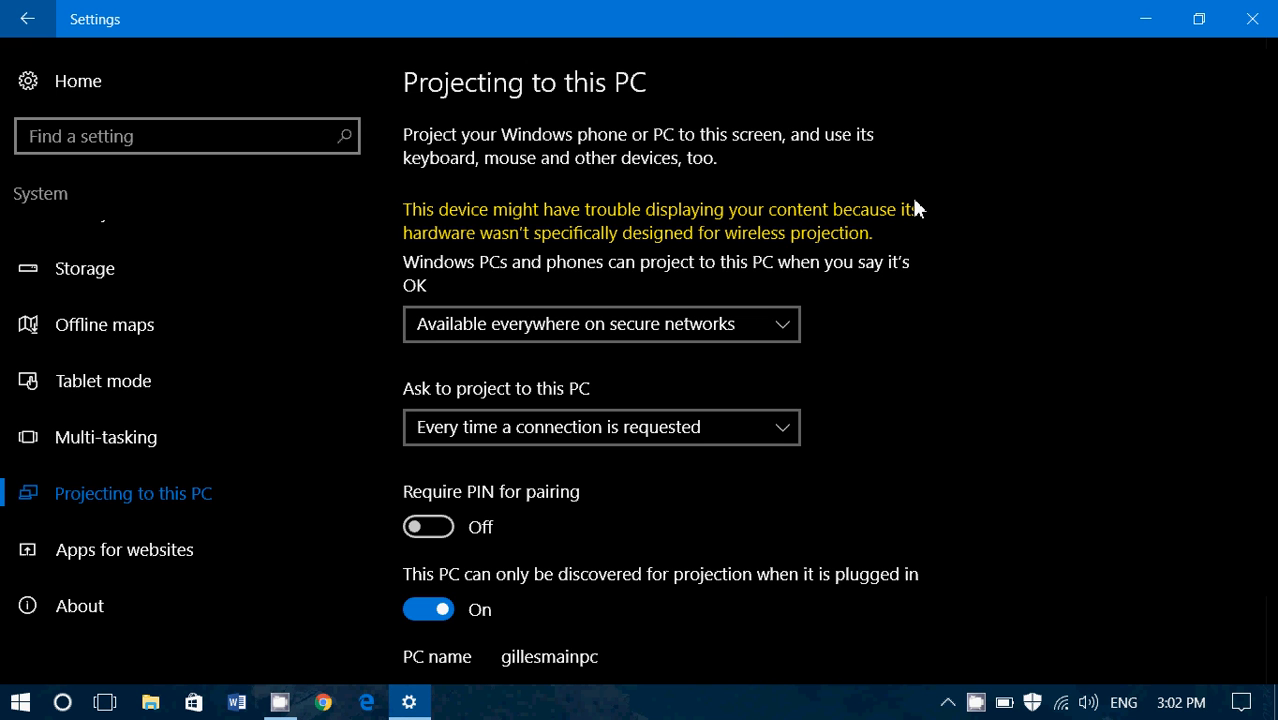
left_click(600, 324)
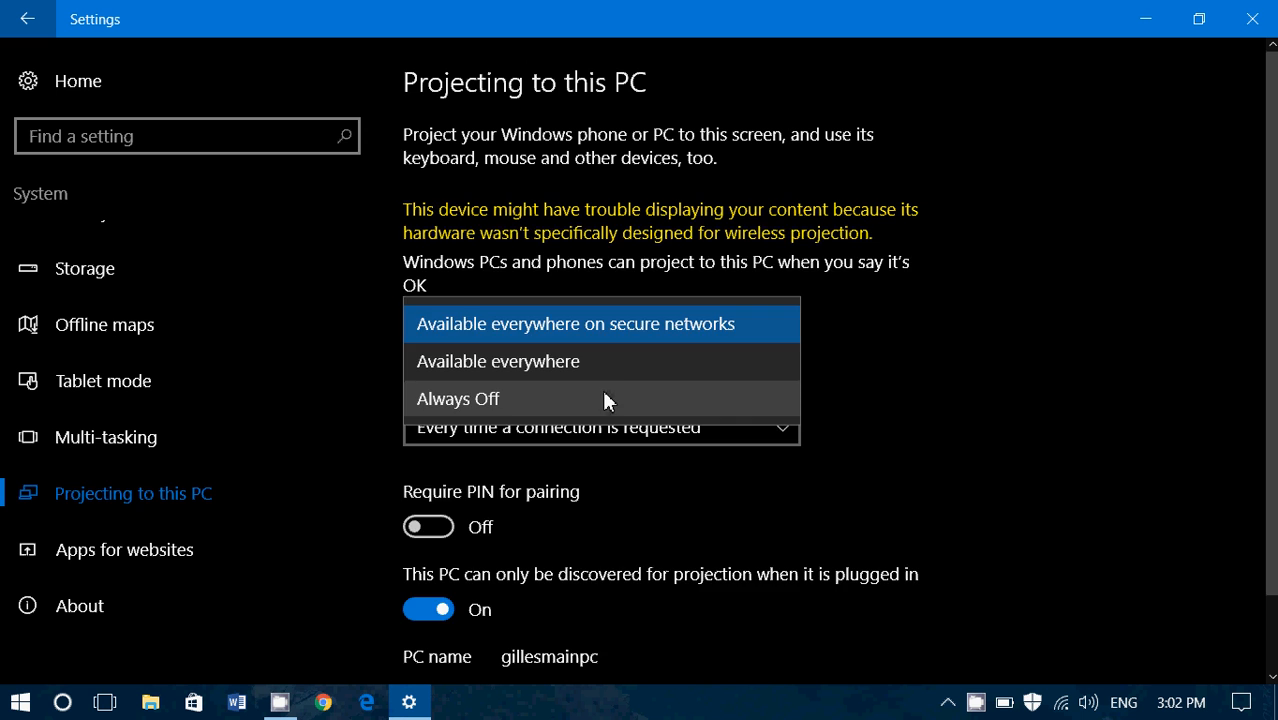
left_click(457, 398)
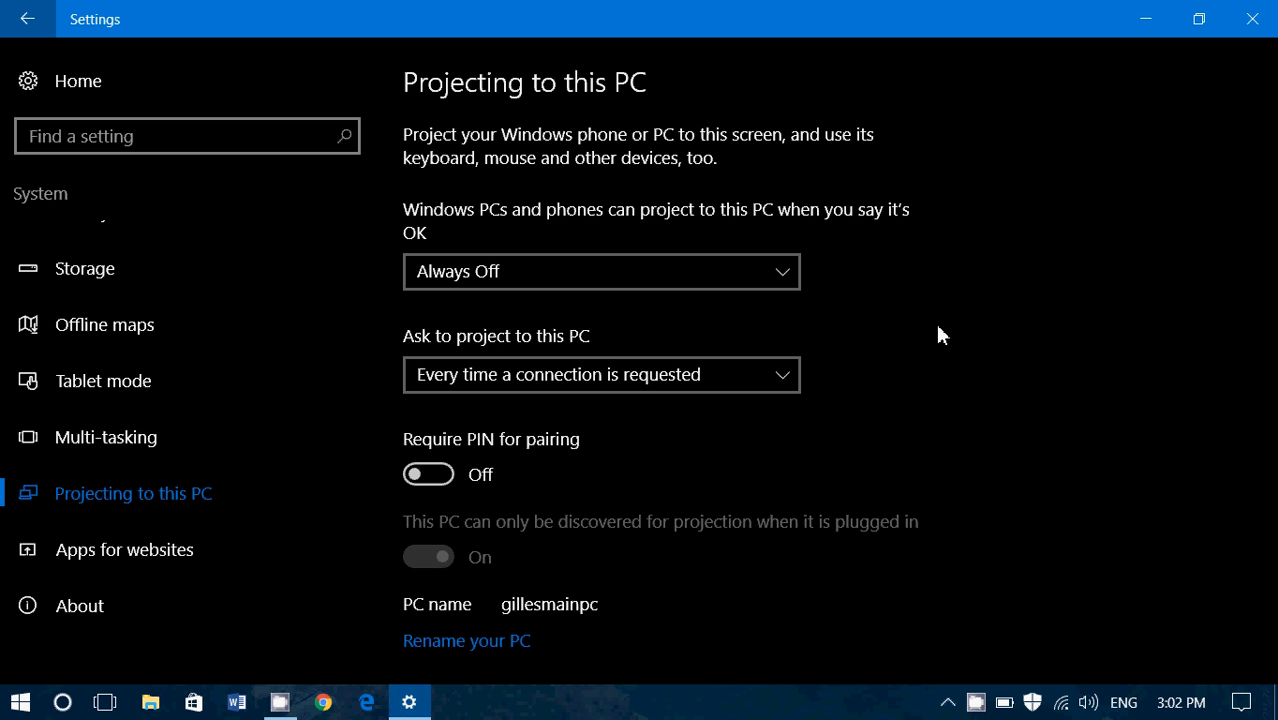
mouse_move(659, 308)
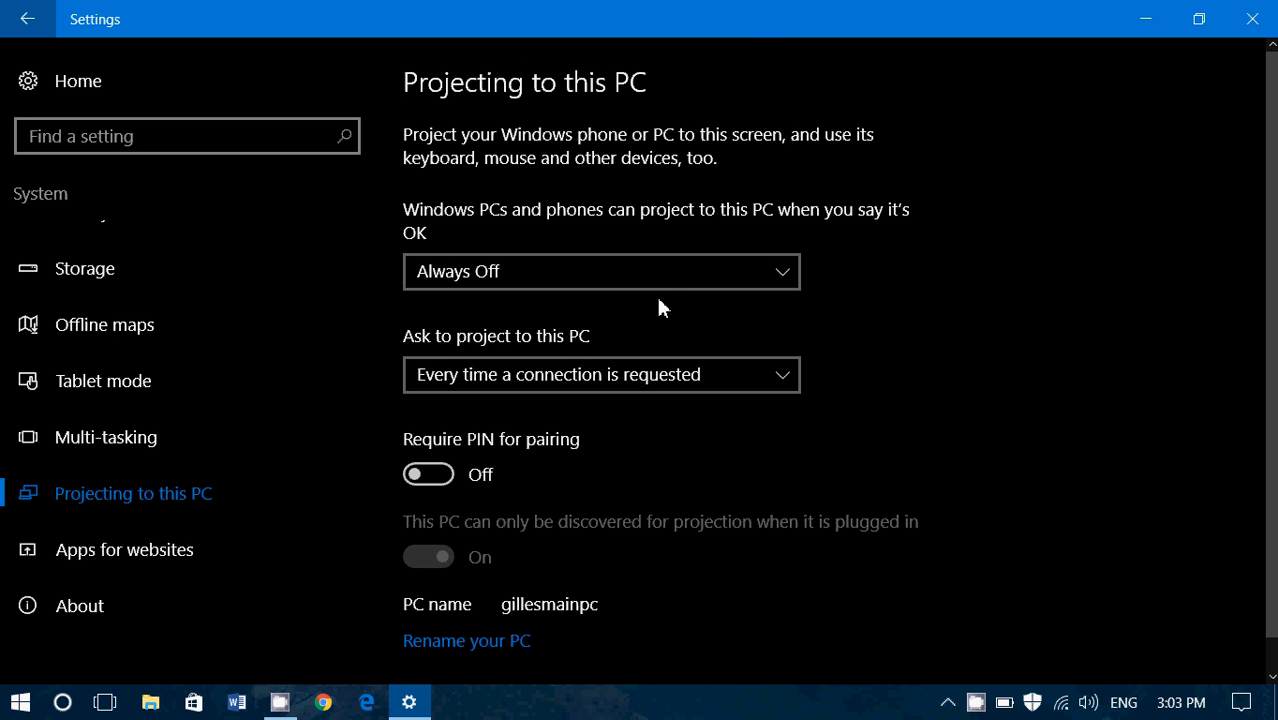
left_click(600, 271)
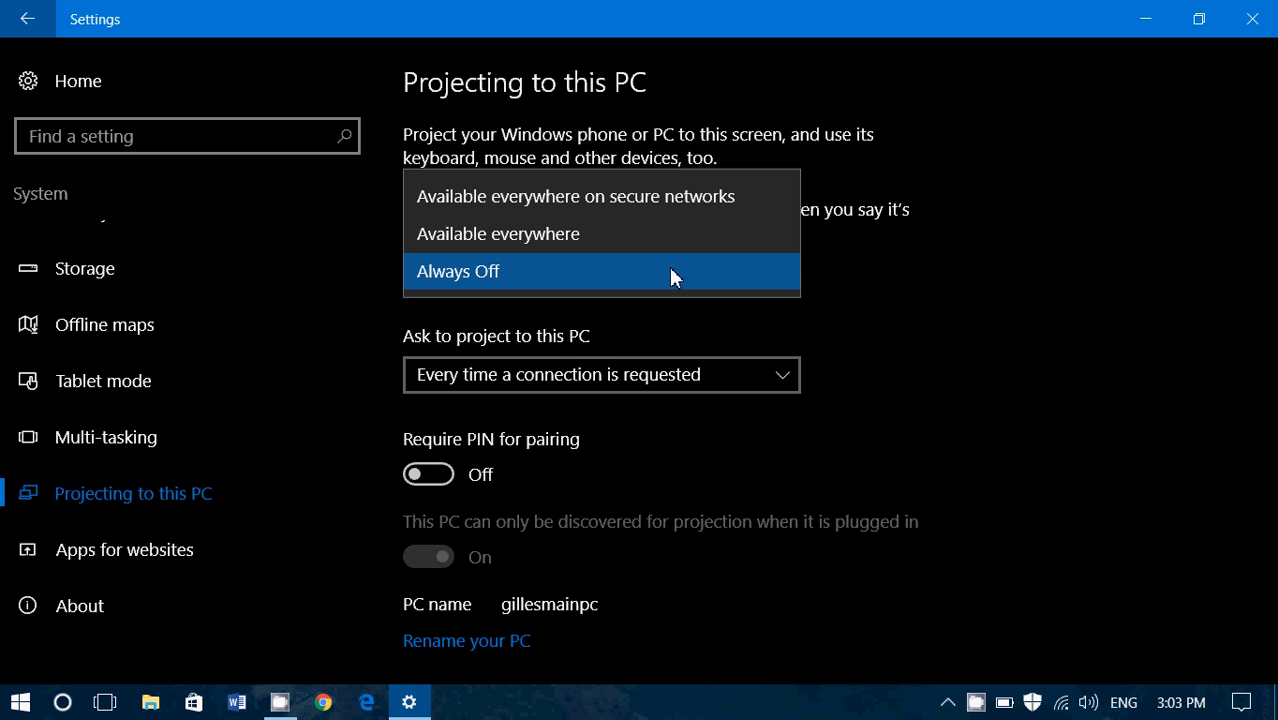
mouse_move(680, 238)
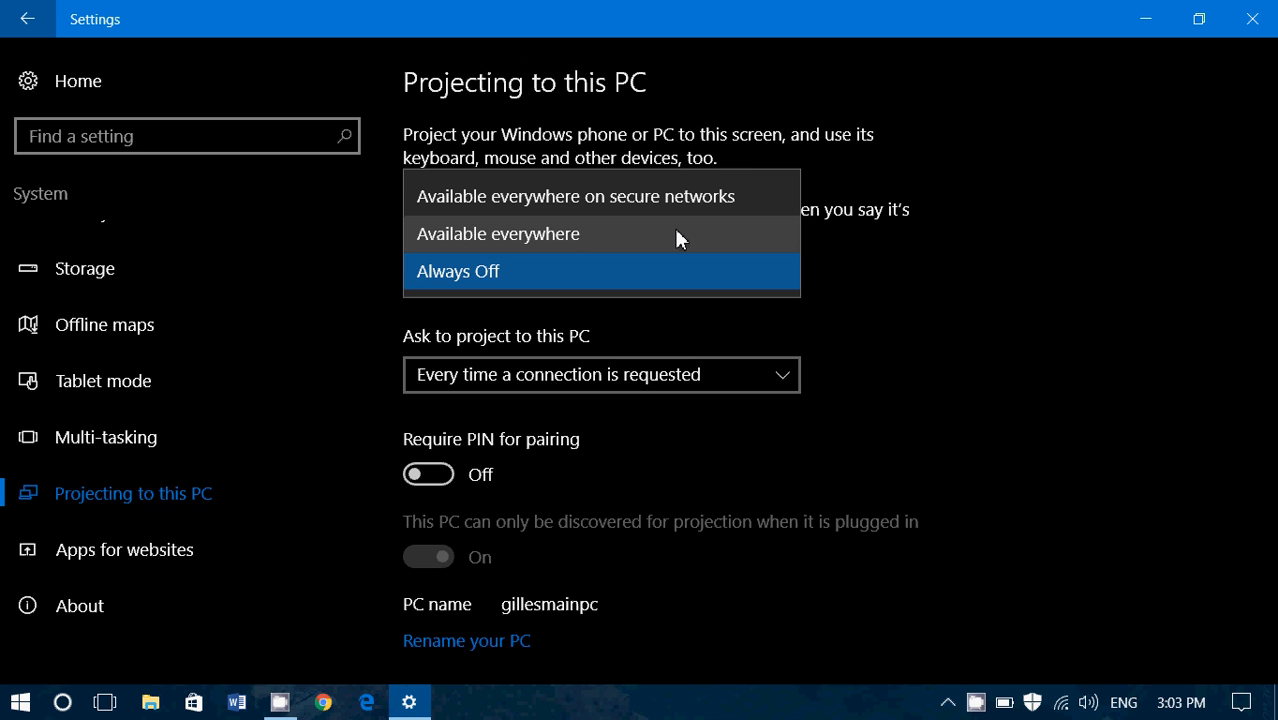
mouse_move(675, 196)
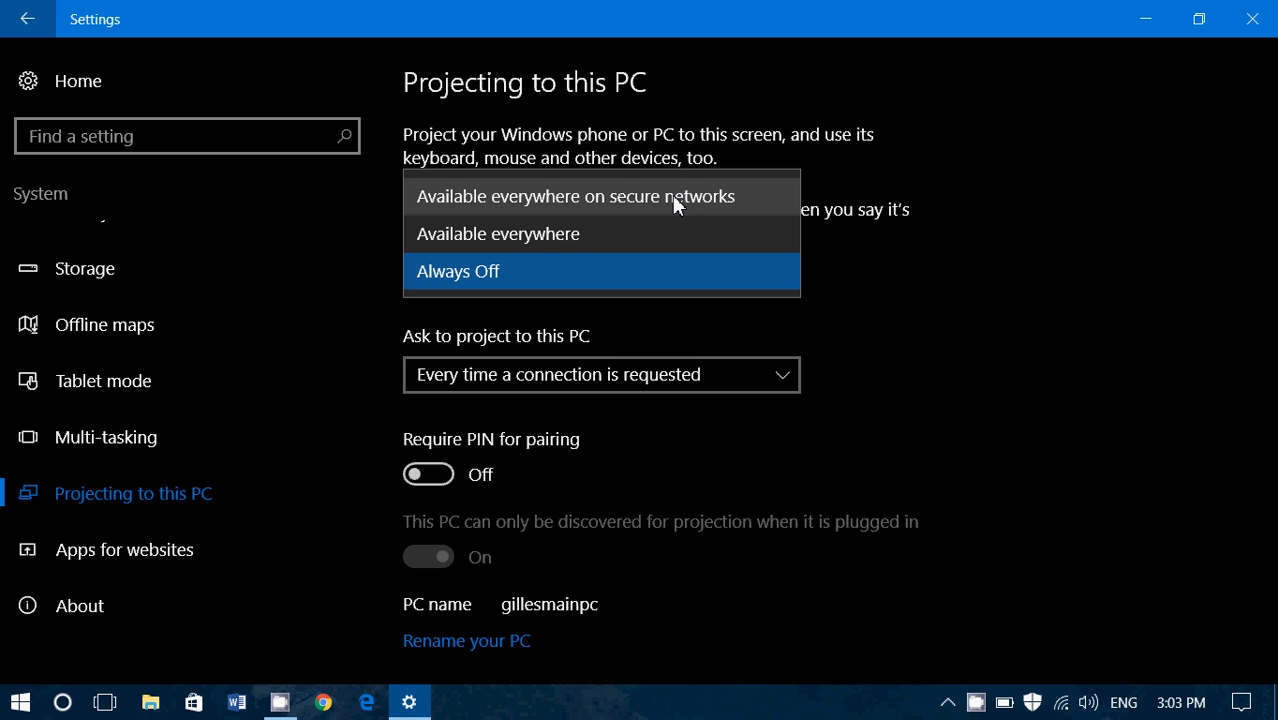
mouse_move(675, 218)
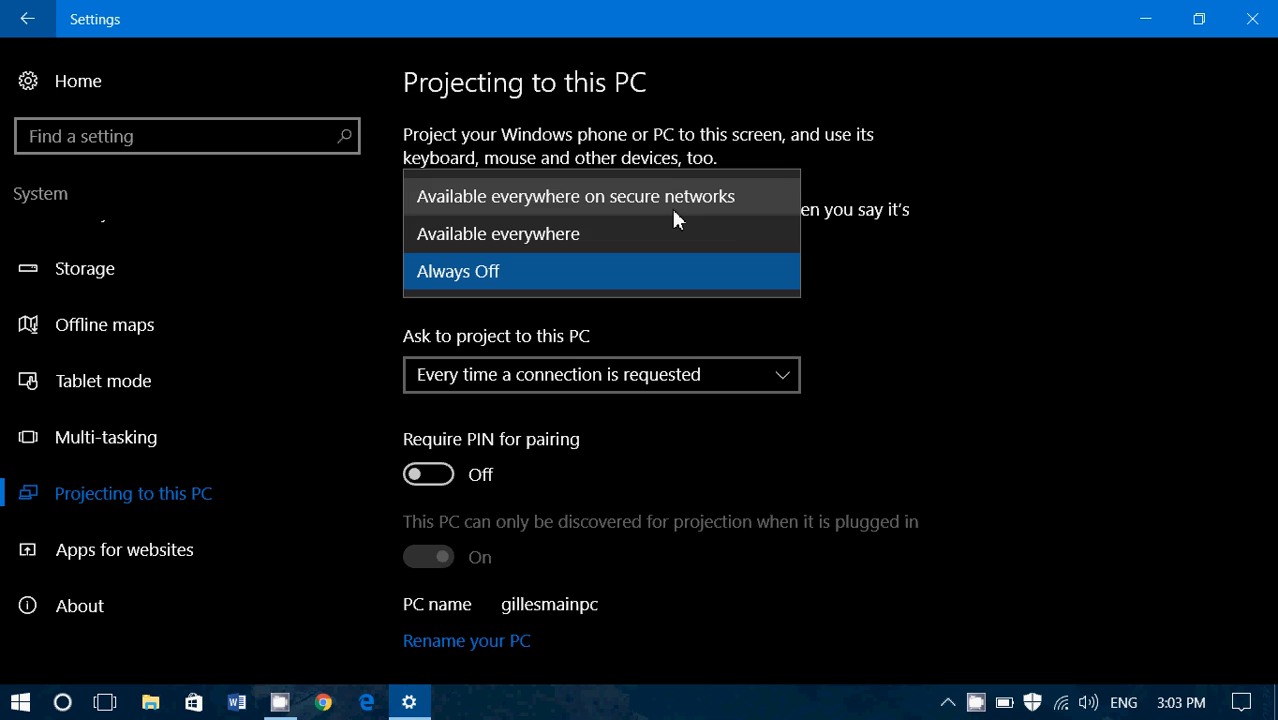
mouse_move(673, 245)
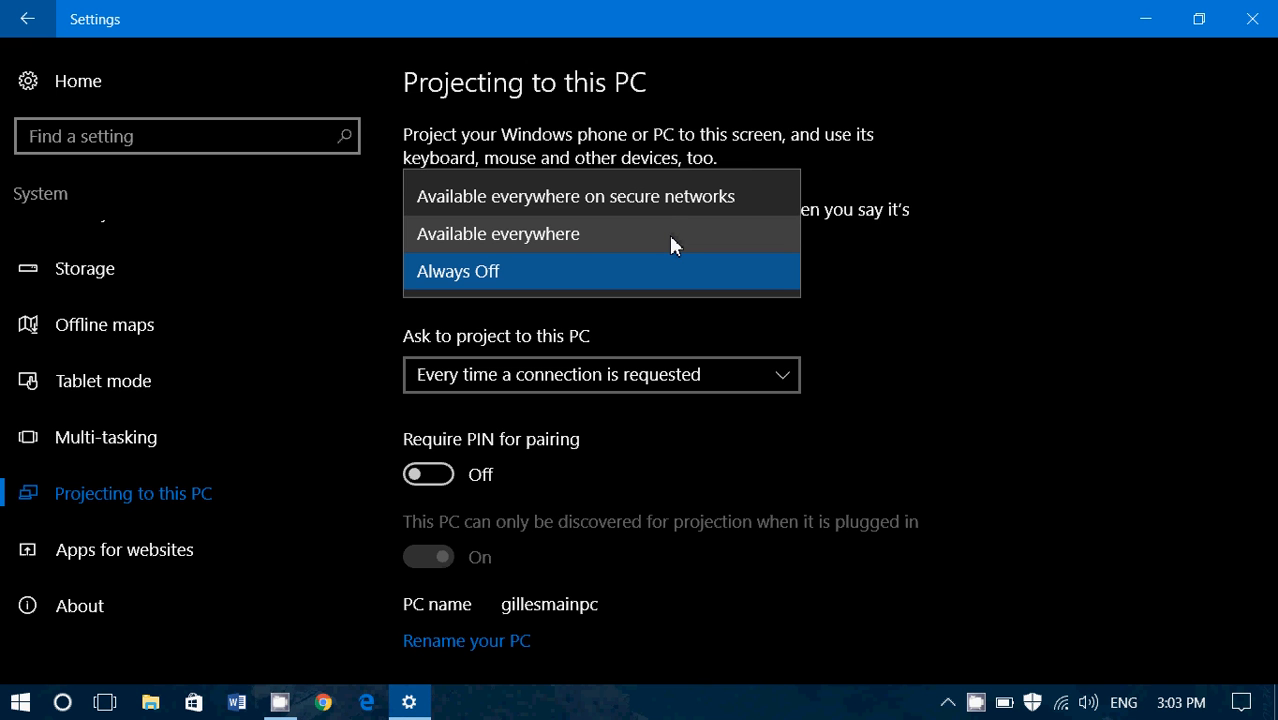
mouse_move(668, 196)
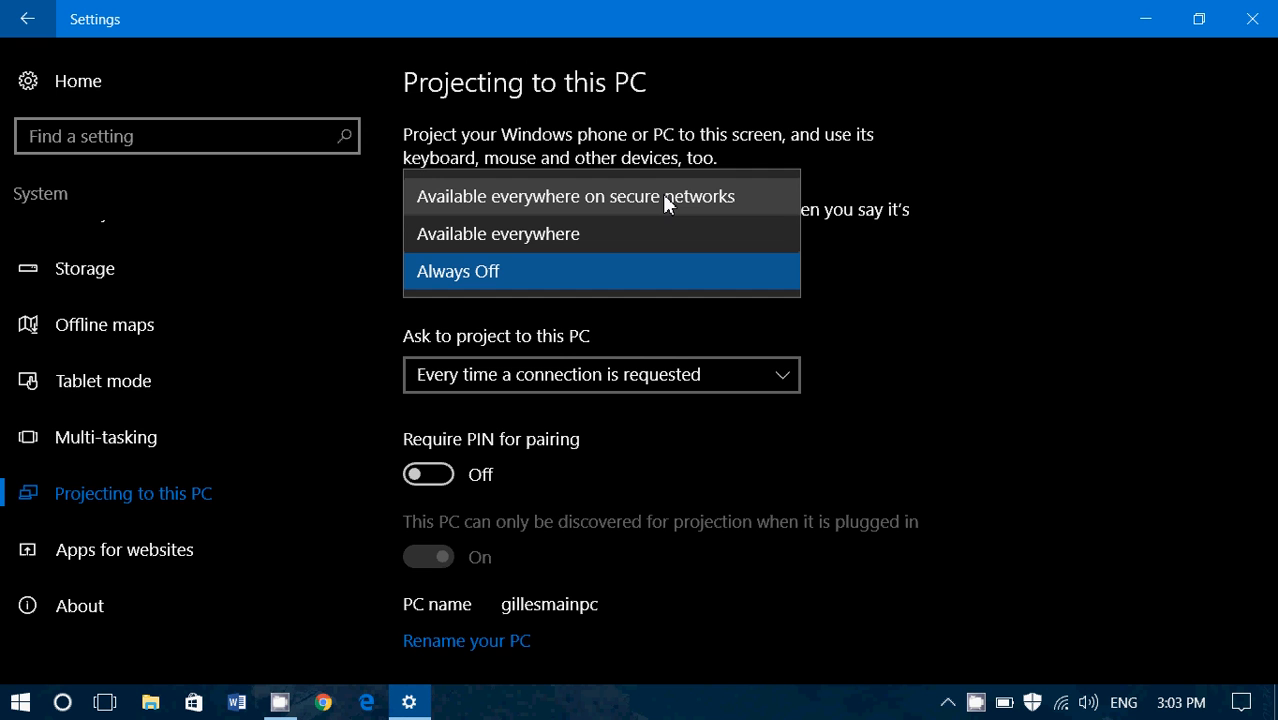
left_click(457, 271)
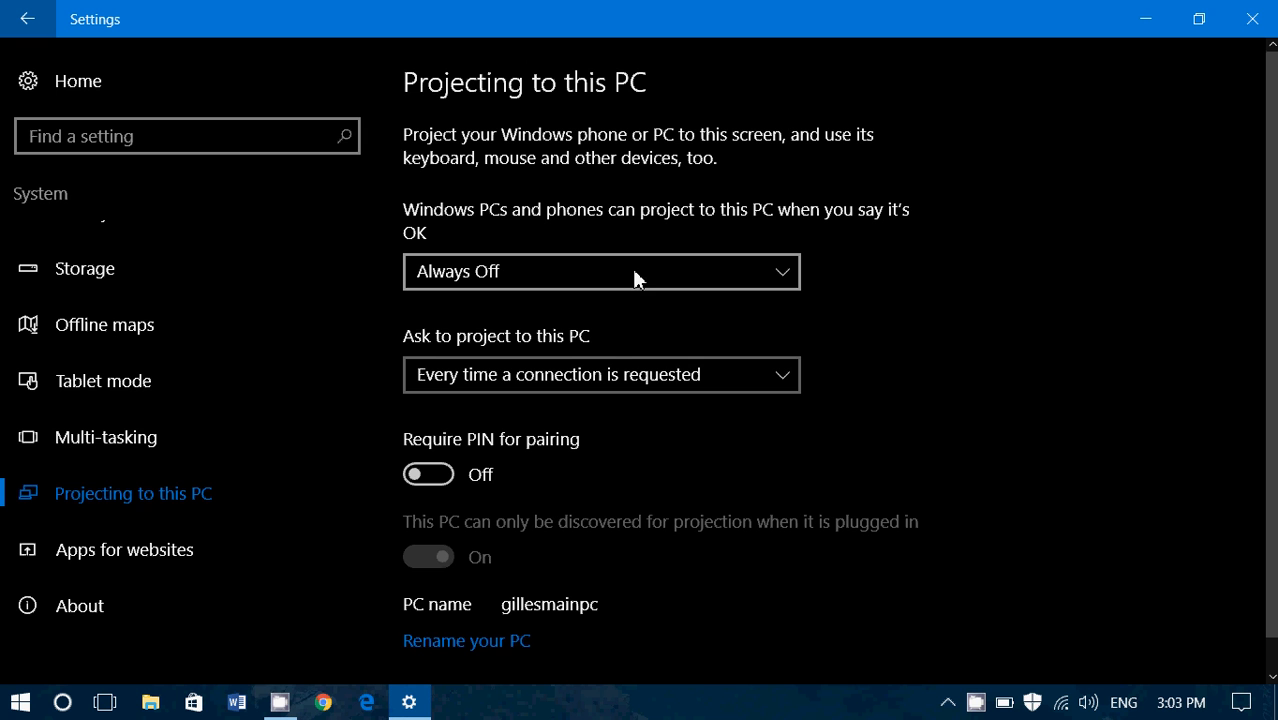
mouse_move(620, 375)
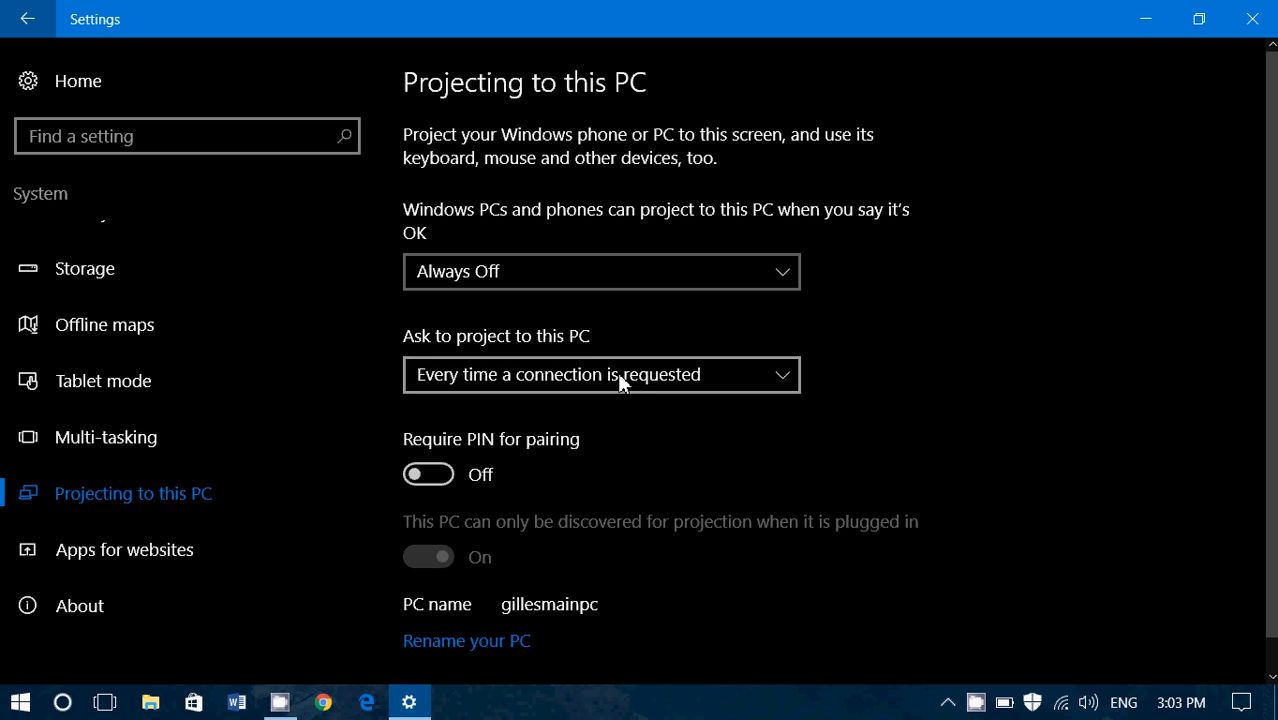
left_click(601, 374)
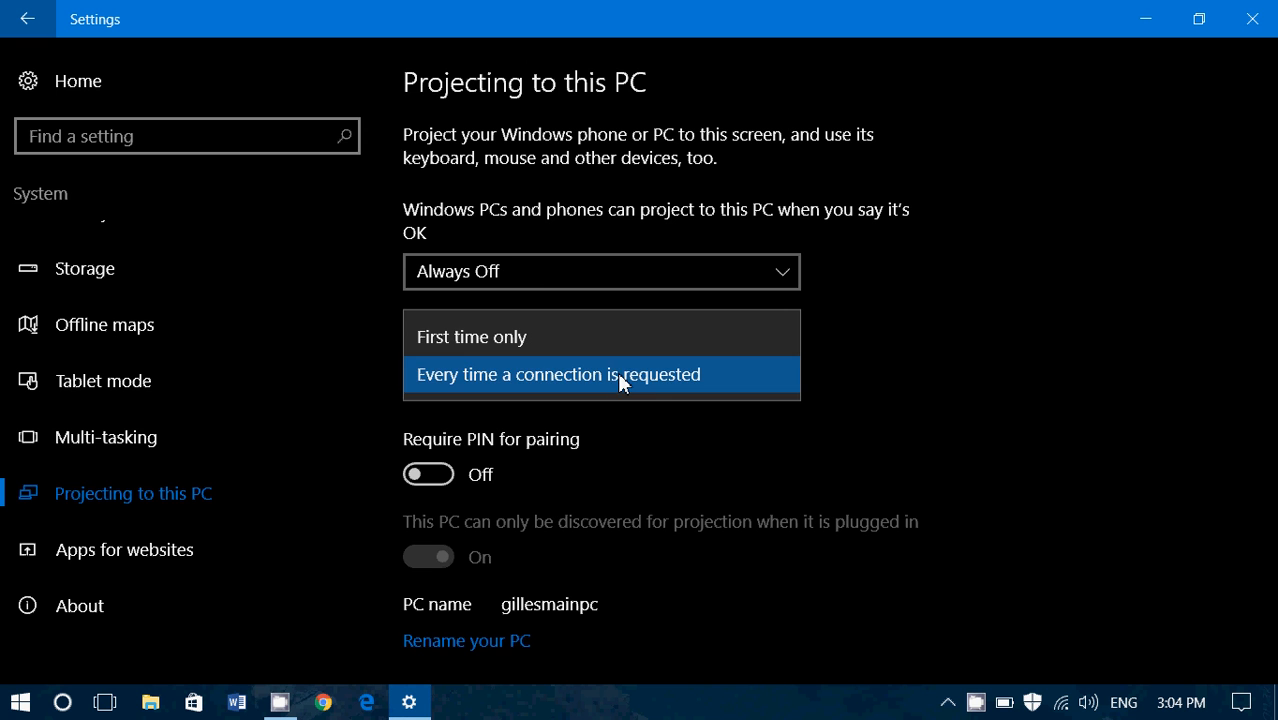
left_click(560, 374)
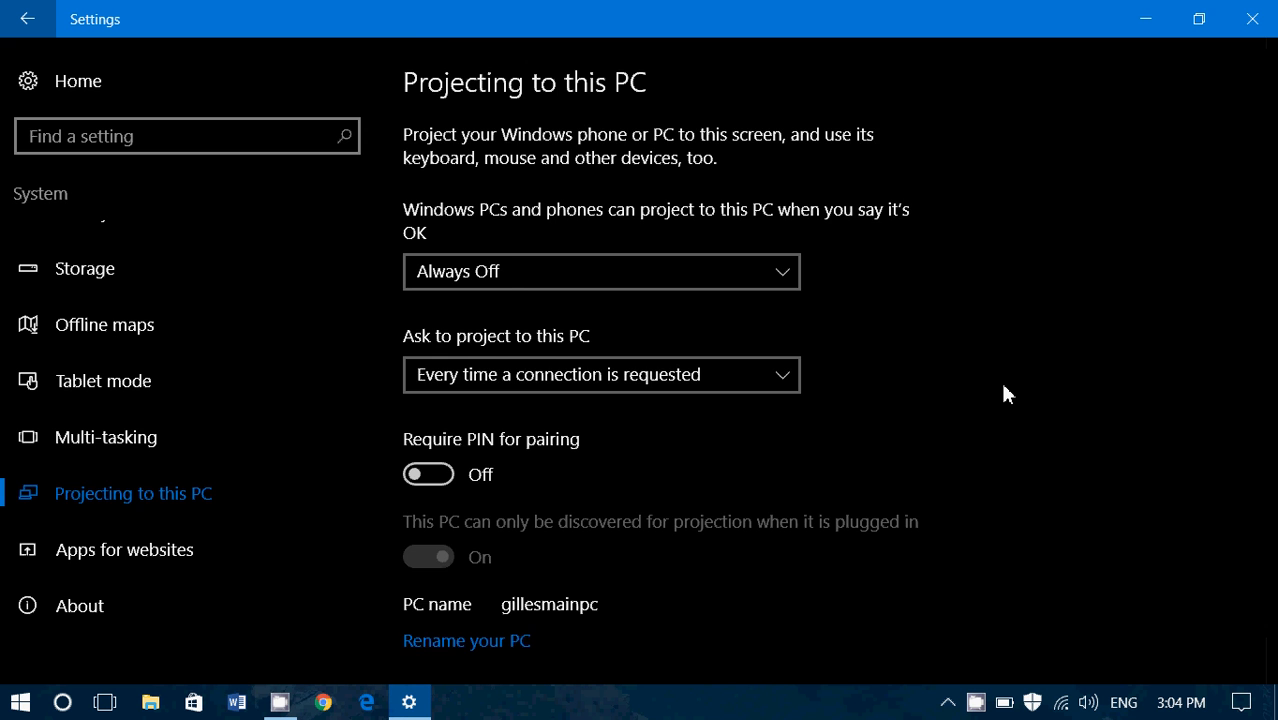
scroll("down", 3)
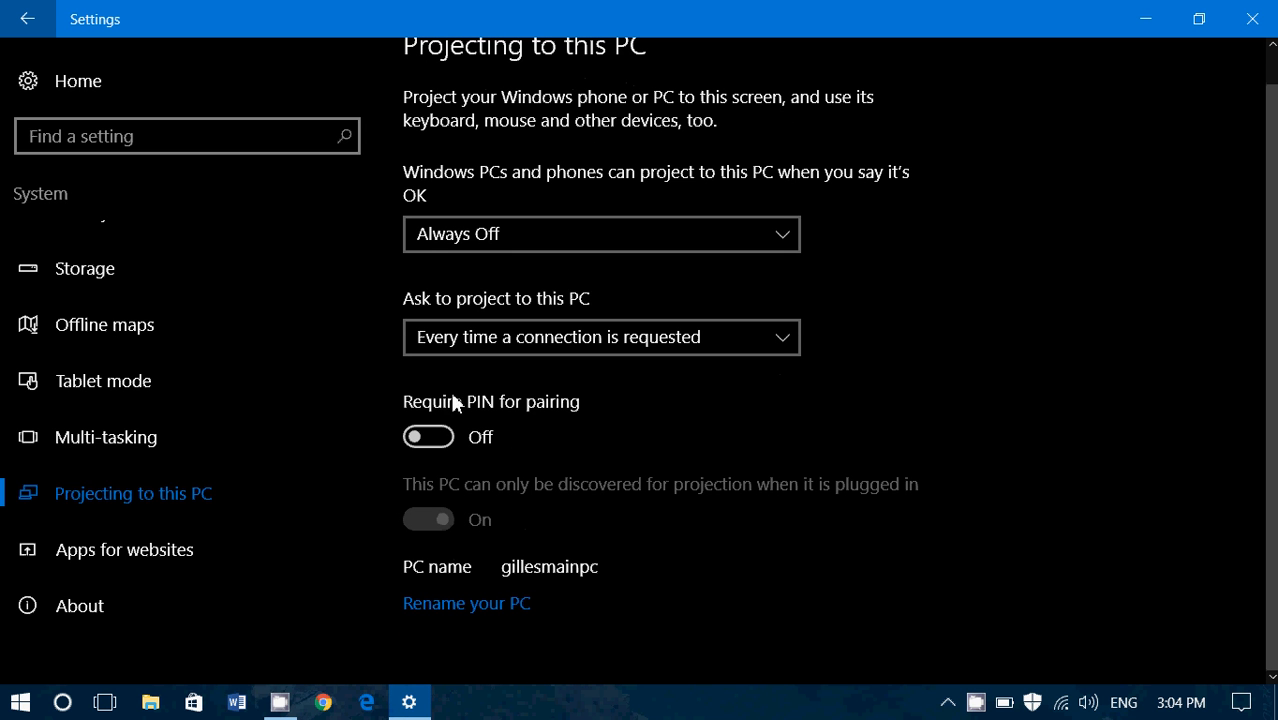
mouse_move(445, 455)
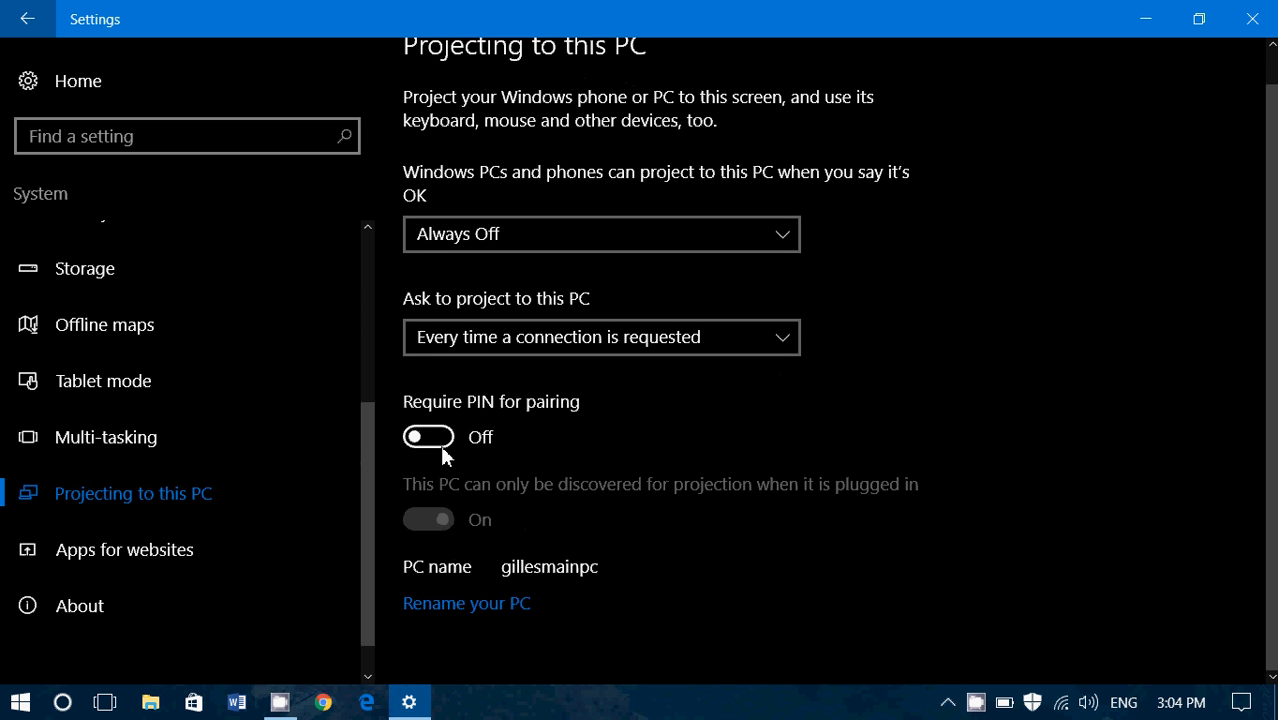
mouse_move(1093, 361)
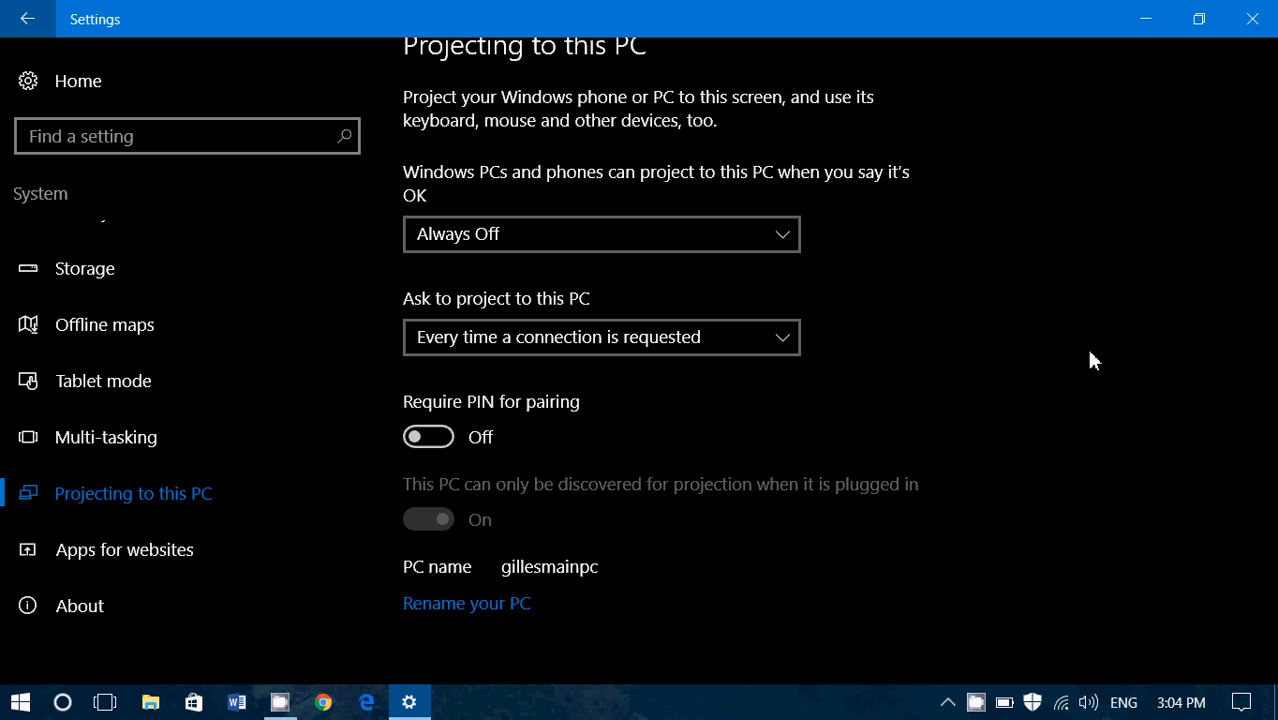
mouse_move(520, 508)
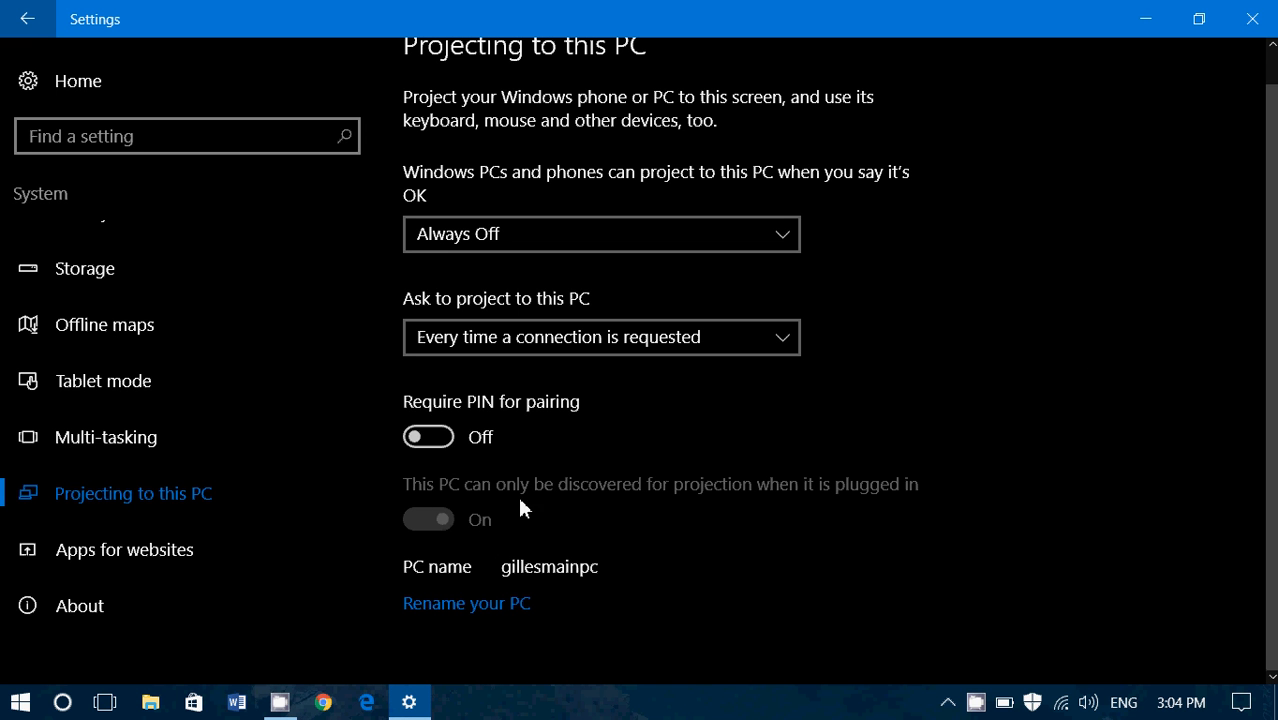
mouse_move(820, 505)
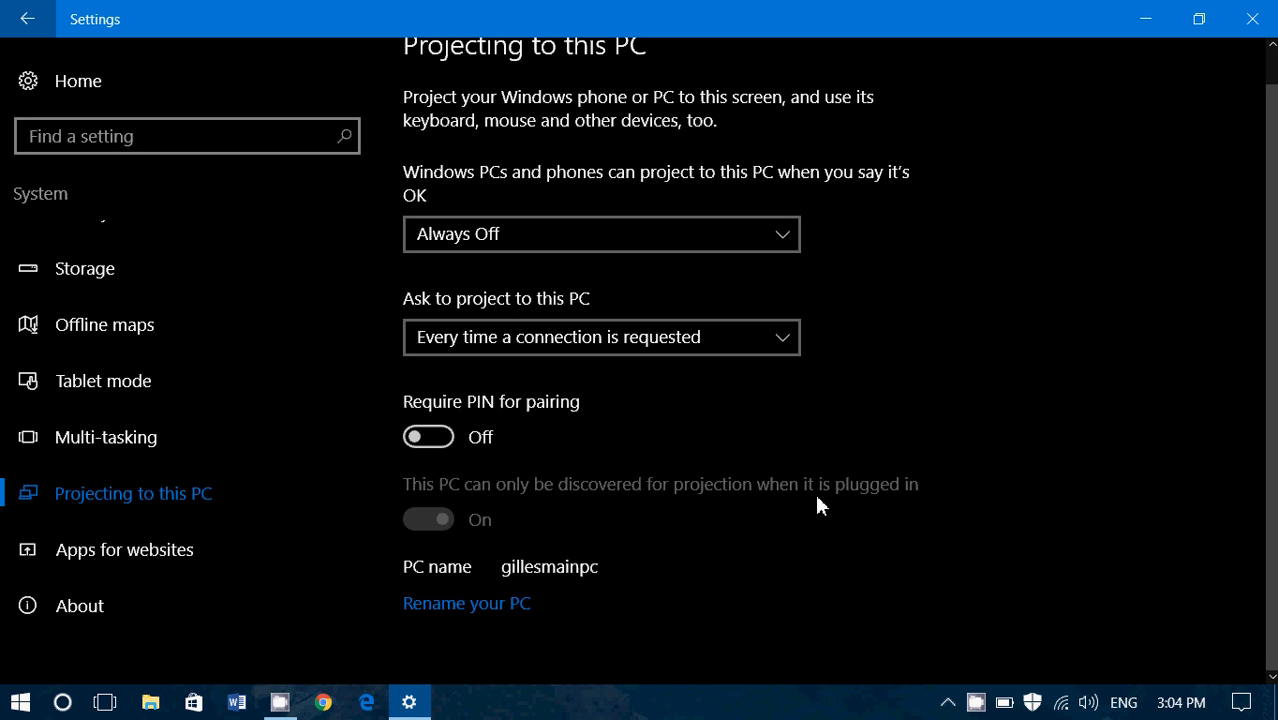
mouse_move(955, 507)
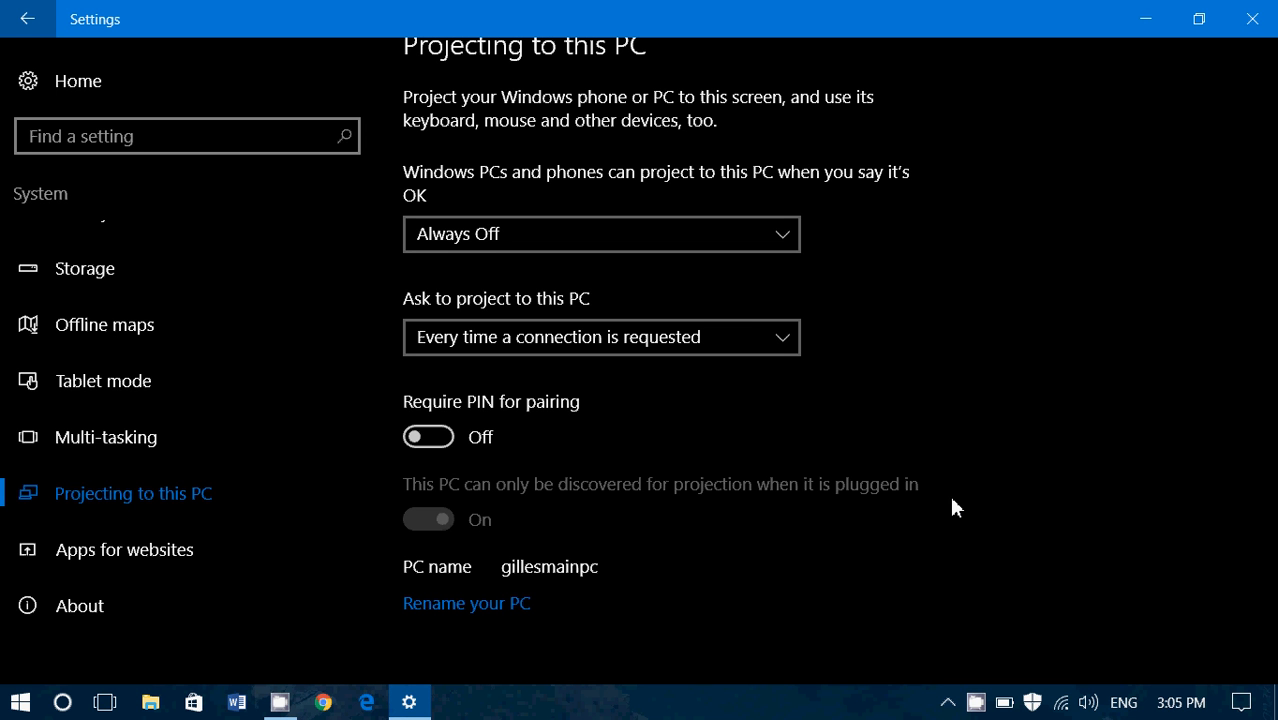
mouse_move(605, 580)
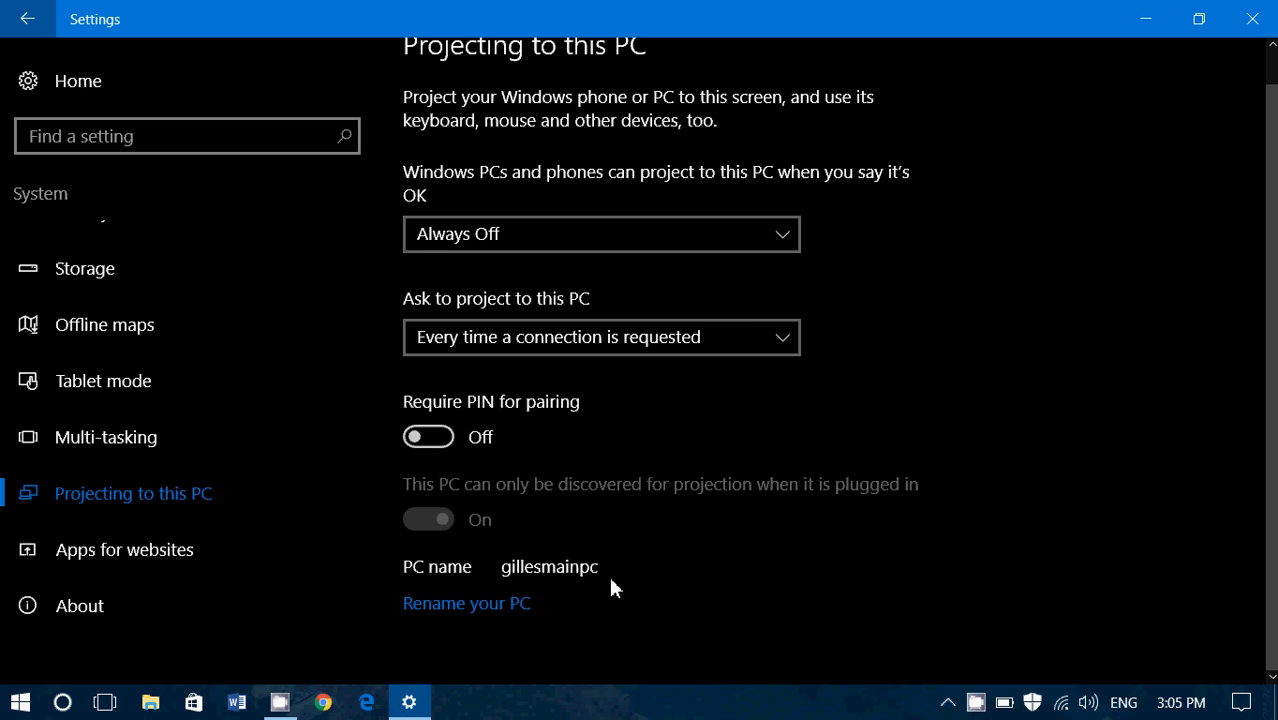
mouse_move(645, 587)
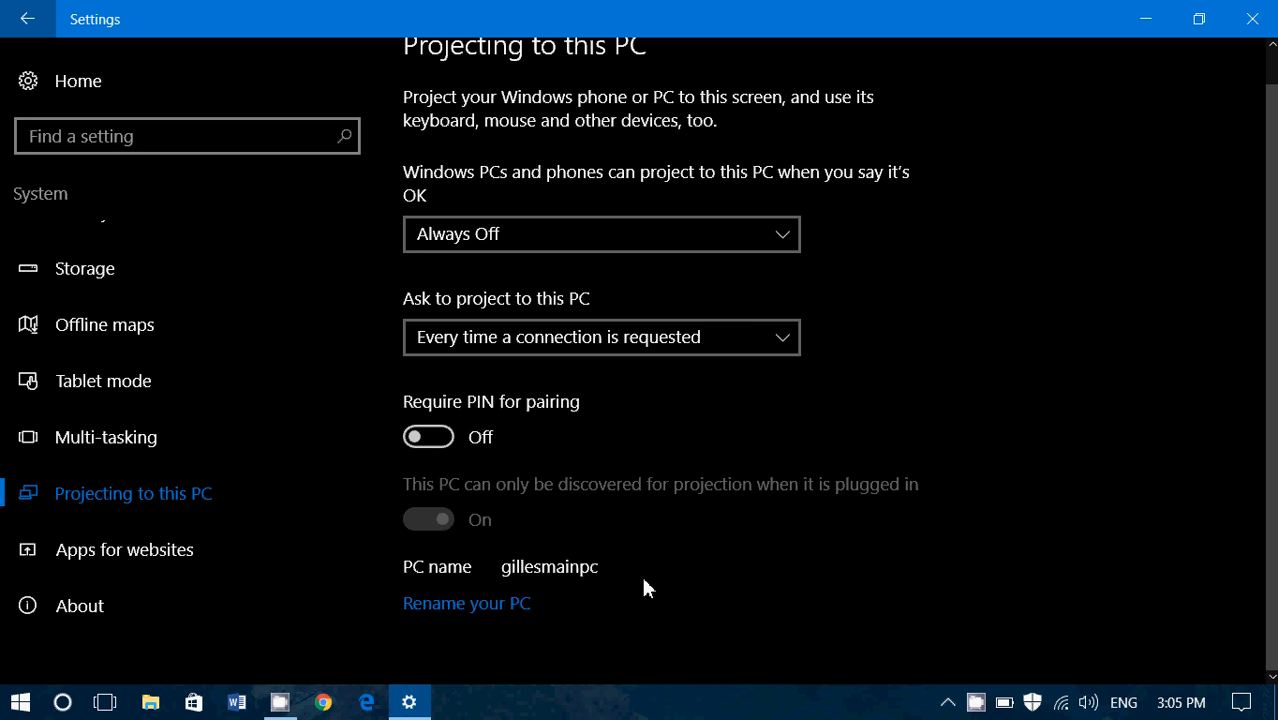
mouse_move(805, 618)
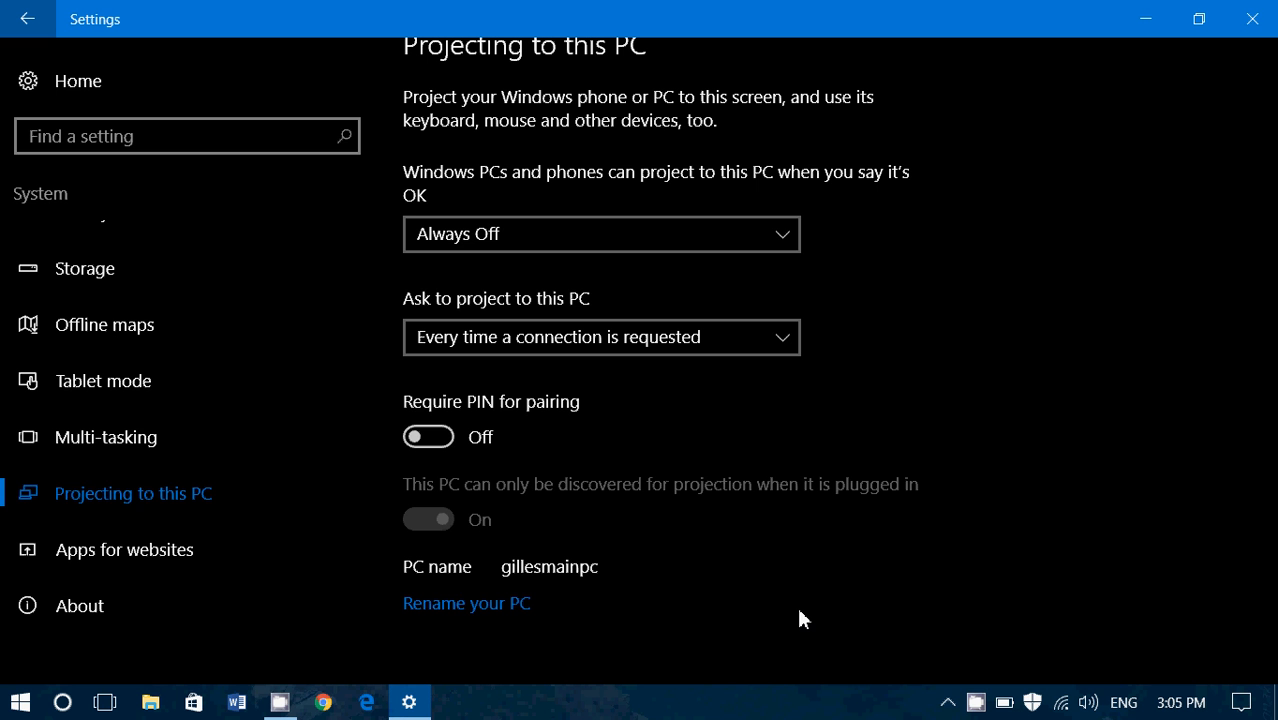
scroll("up", 3)
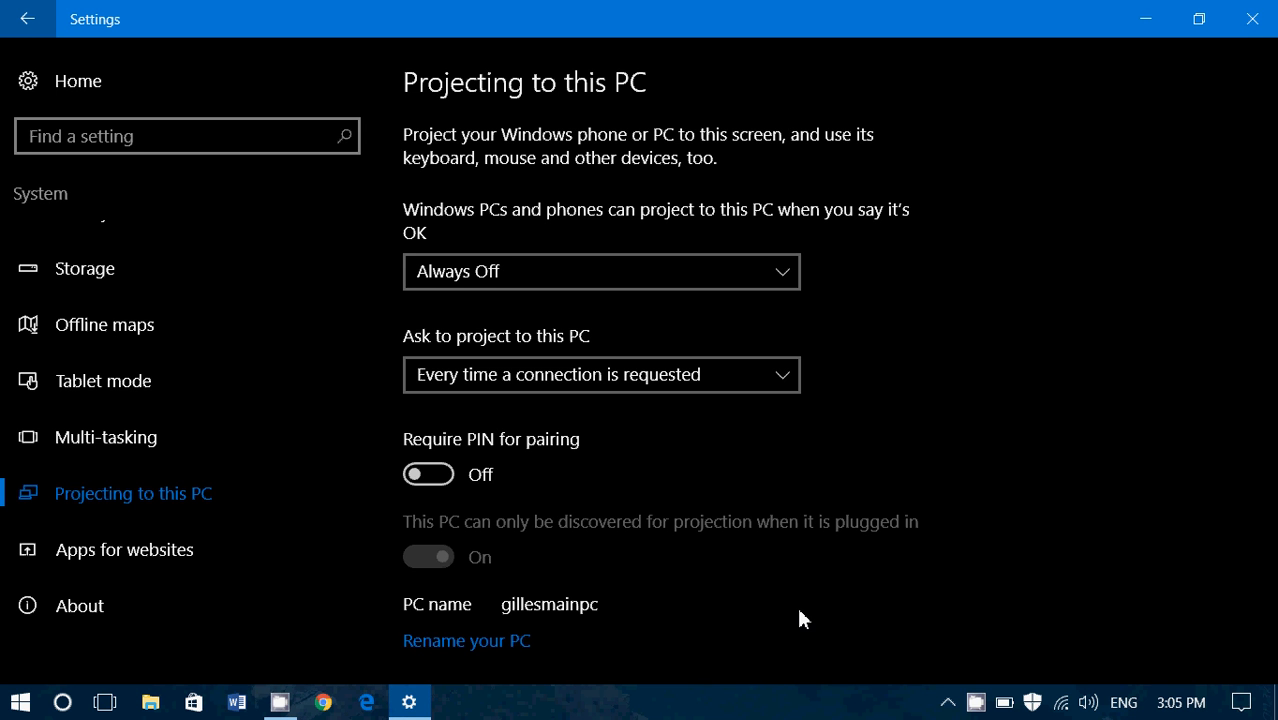
mouse_move(978, 700)
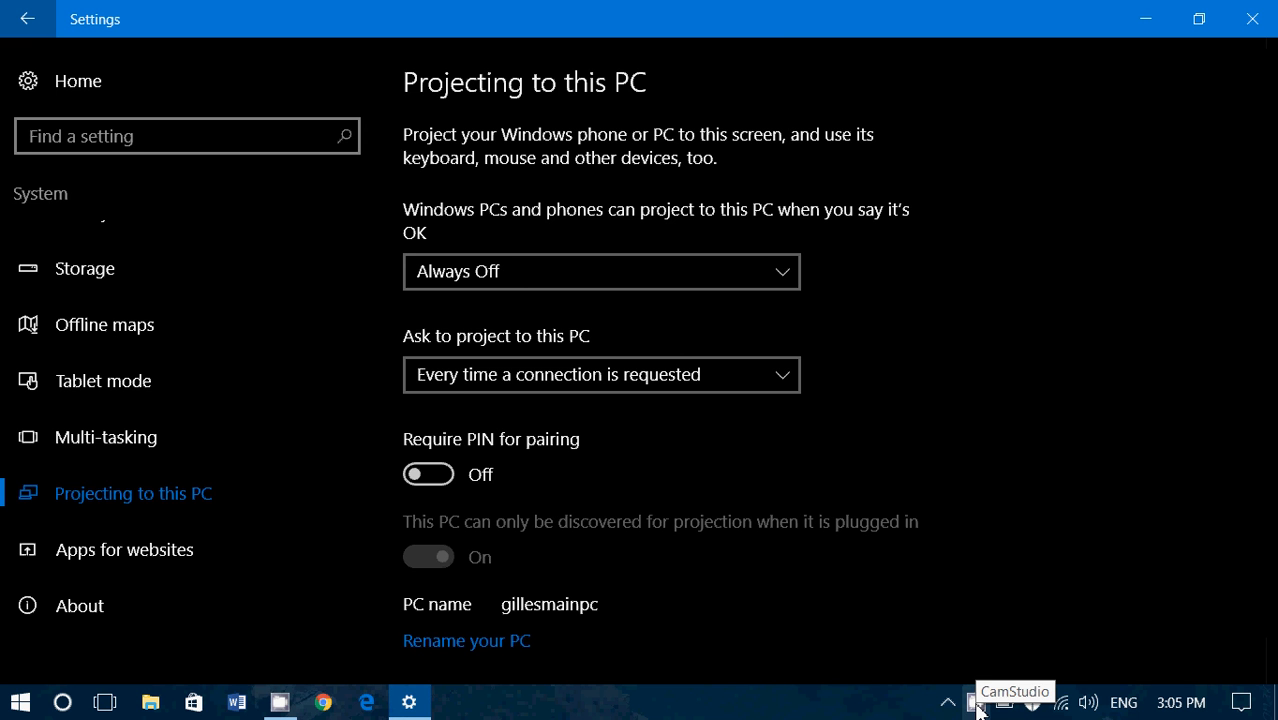
left_click(977, 701)
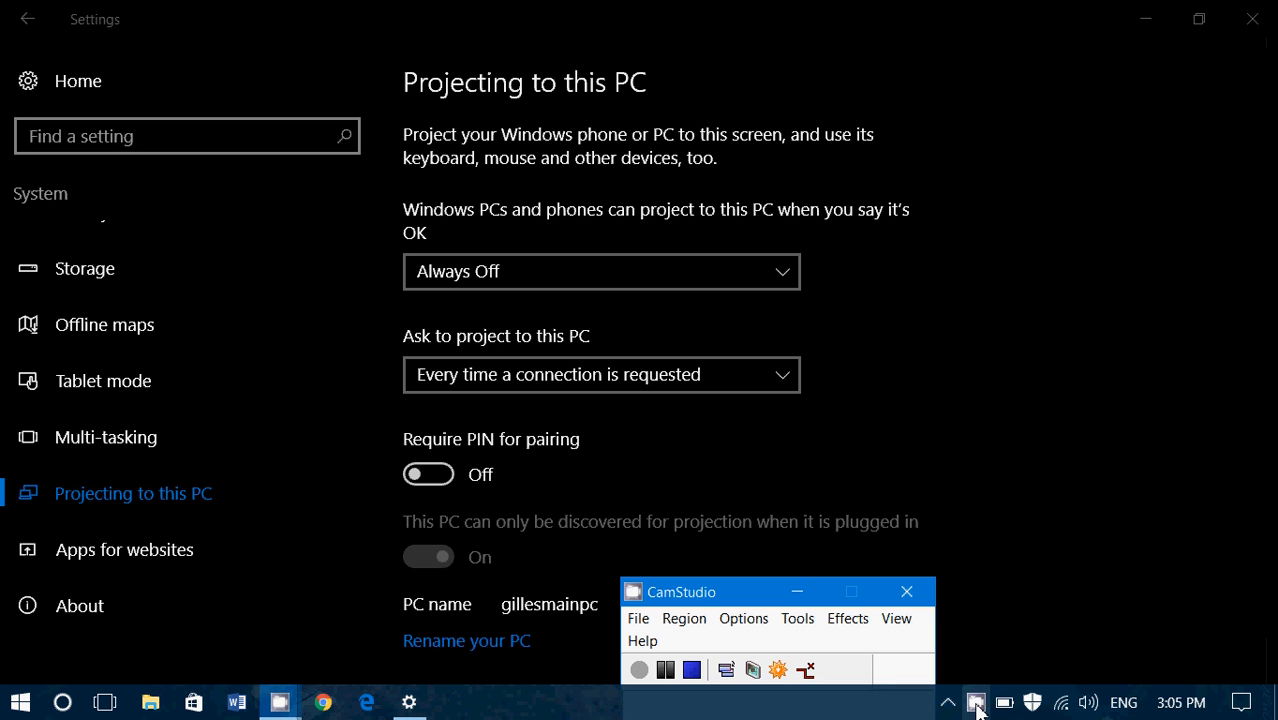